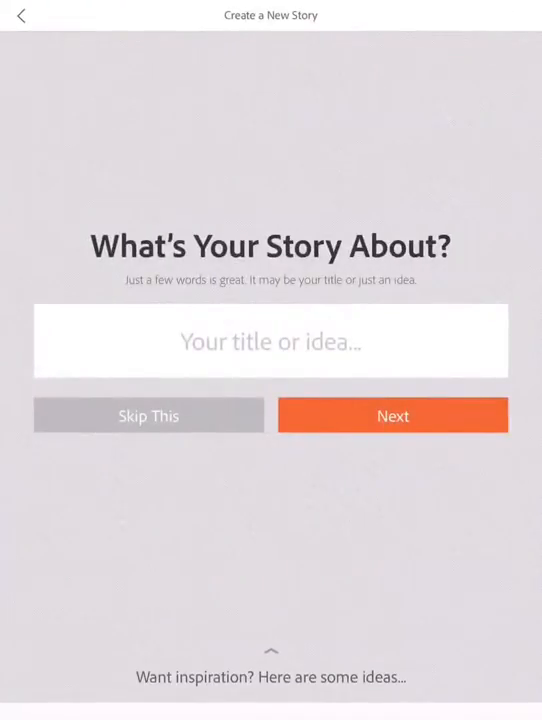
# - Type 'Tra' into the new story's title field
pyautogui.click(270, 341)
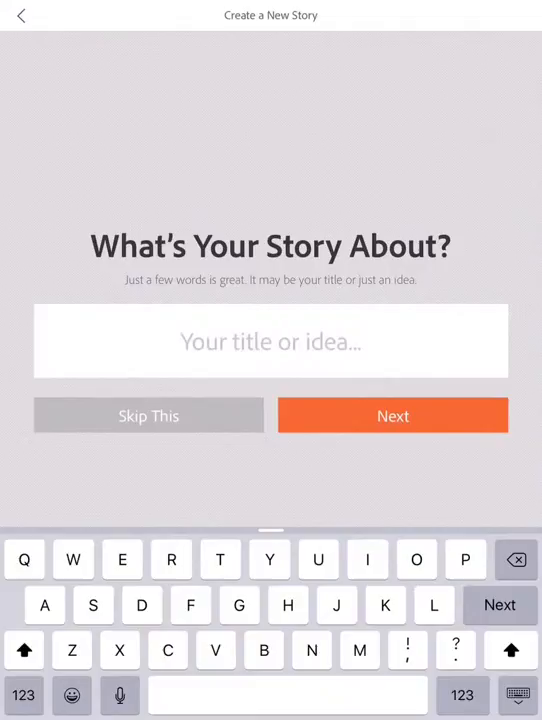
pyautogui.write('Tra')
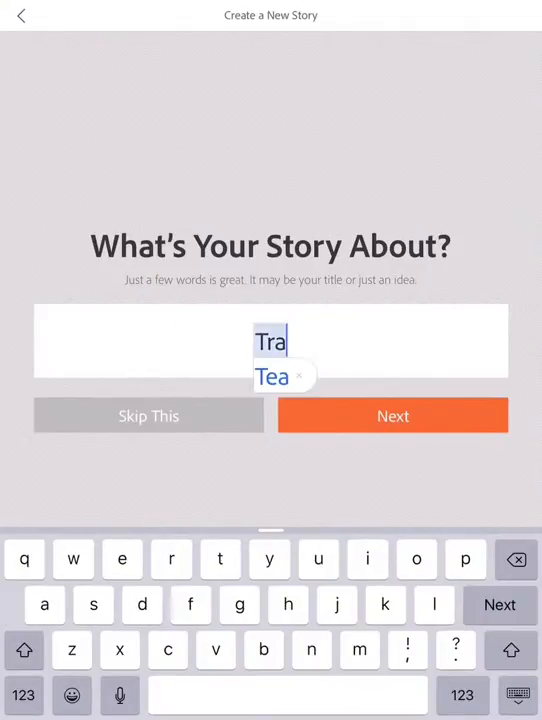
# - Confirm the 'Travel' title and pick the blank Make Up My Own structure
pyautogui.click(393, 416)
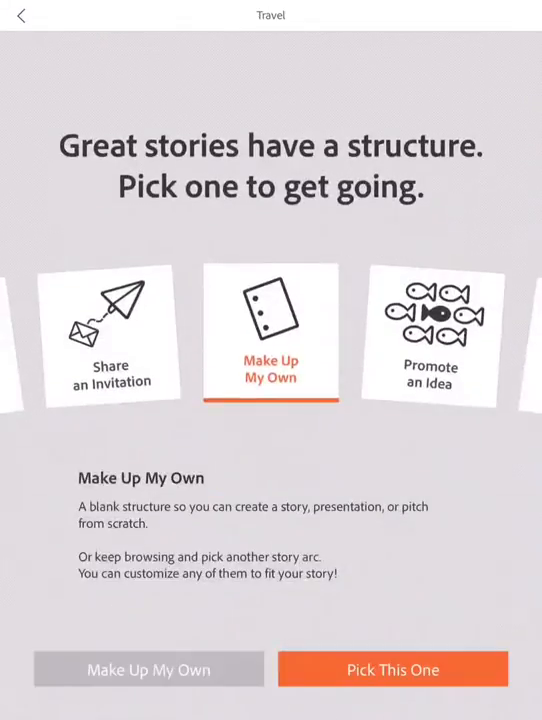
pyautogui.hscroll(-3)
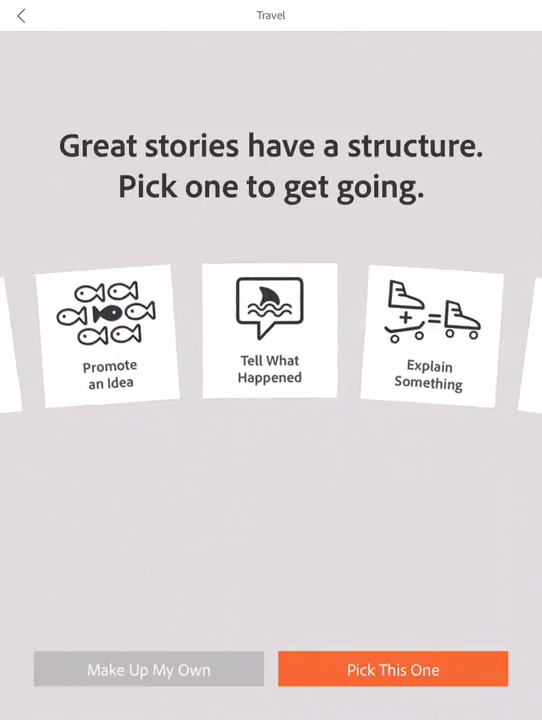
pyautogui.hscroll(-3)
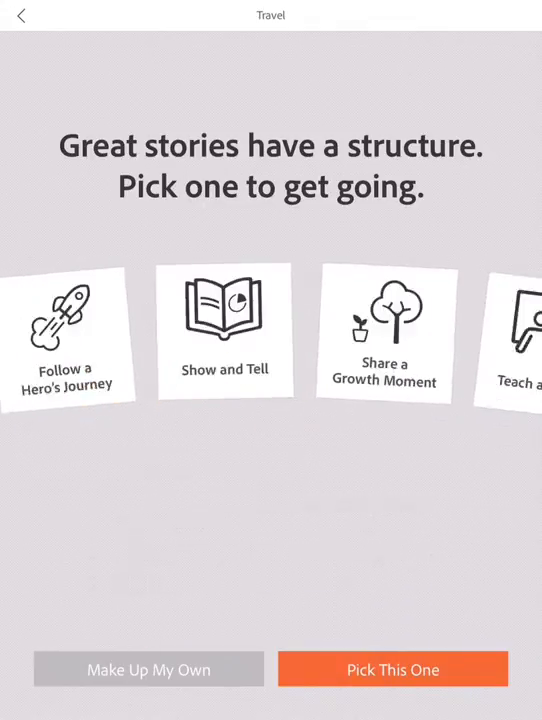
pyautogui.hscroll(-3)
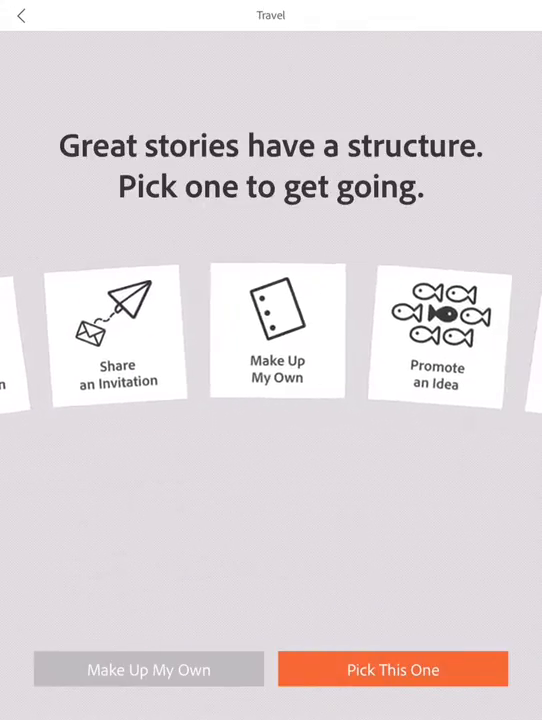
pyautogui.click(277, 333)
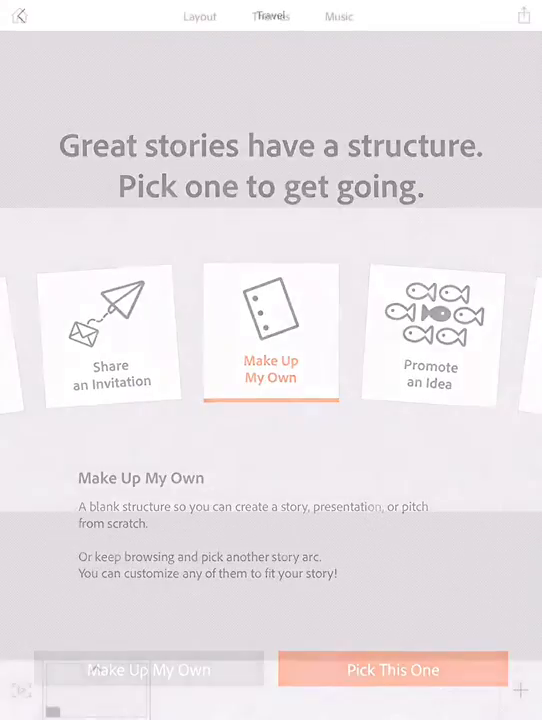
# - Search icons for 'tra' to add to the empty first slide
pyautogui.click(392, 670)
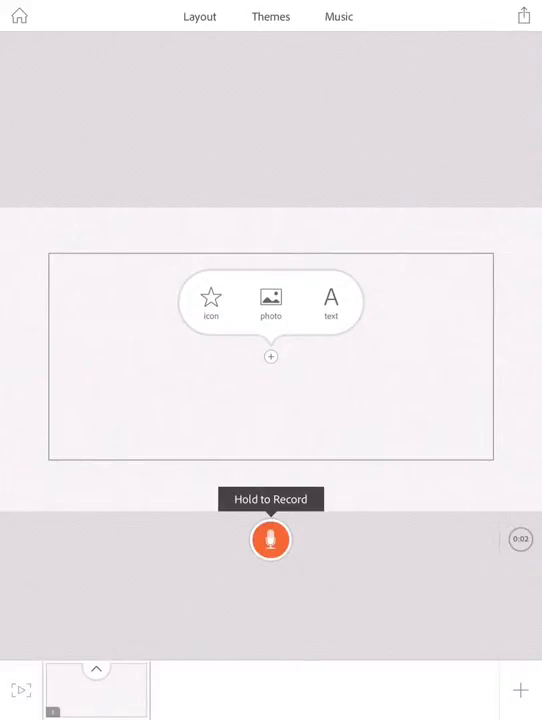
pyautogui.click(210, 300)
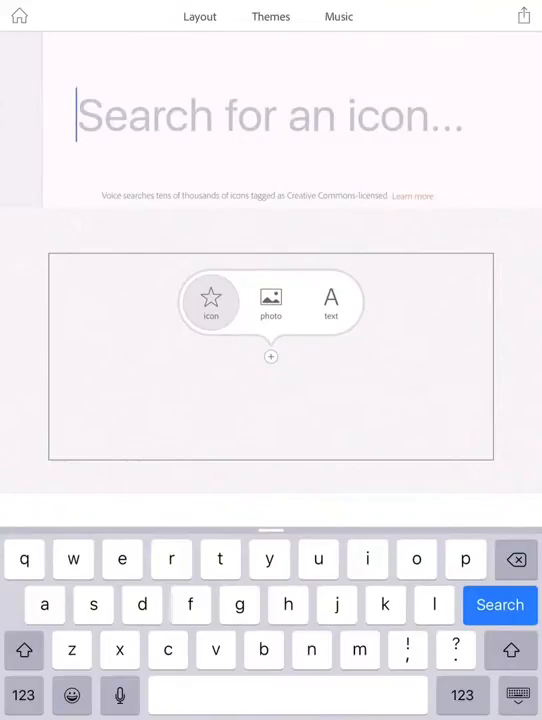
pyautogui.write('tra')
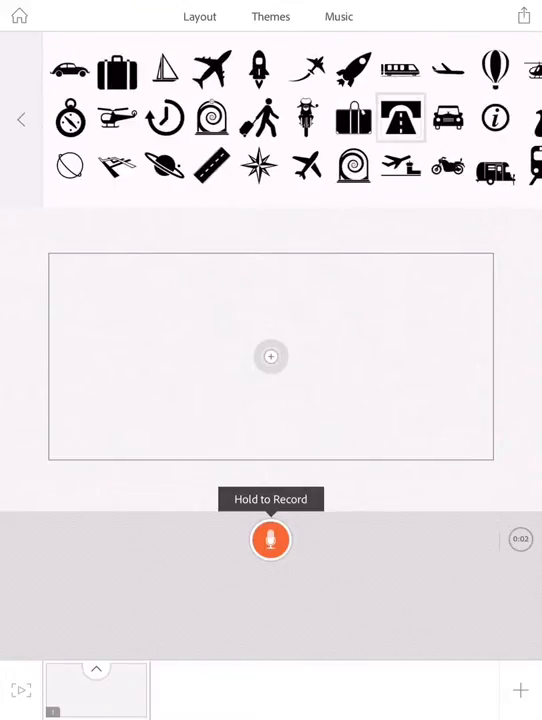
# - Put the Basel airport aerial photo on slide one, check music, apply red Swing theme
pyautogui.click(400, 118)
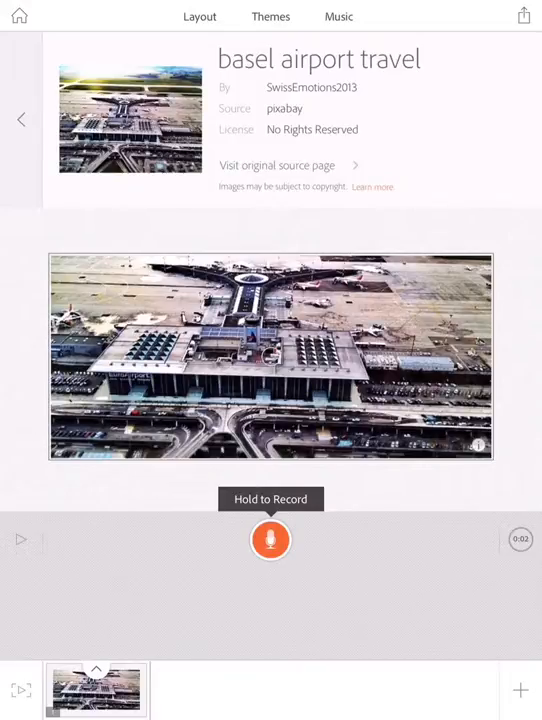
pyautogui.click(270, 356)
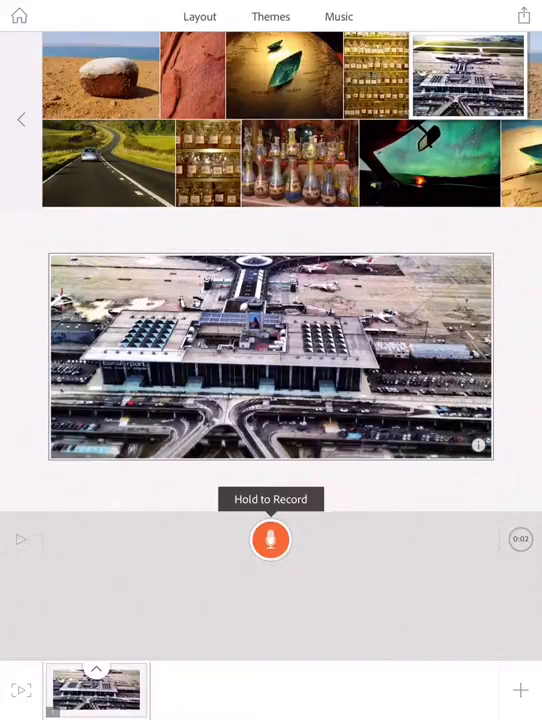
pyautogui.click(338, 16)
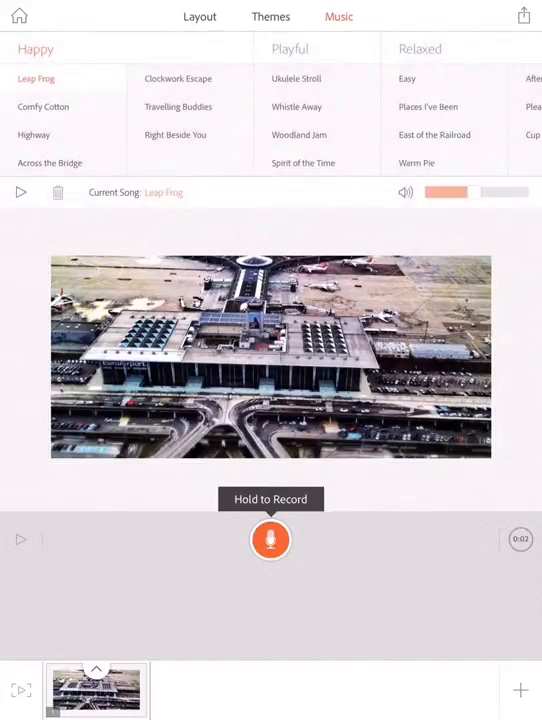
pyautogui.click(270, 16)
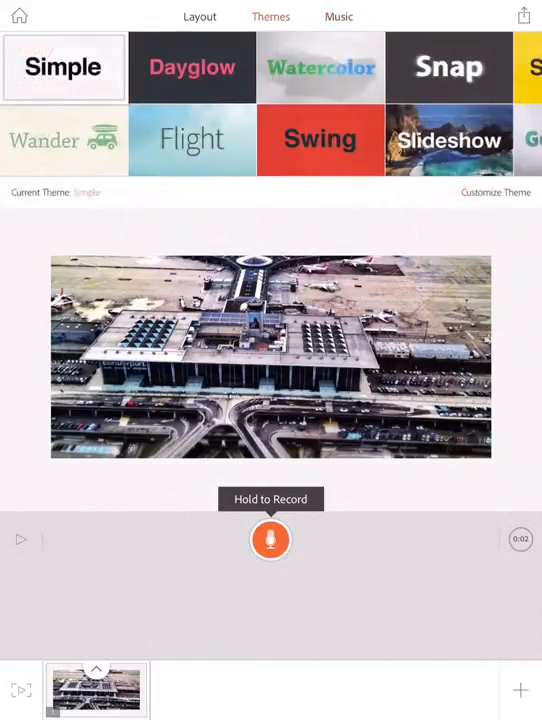
pyautogui.click(320, 139)
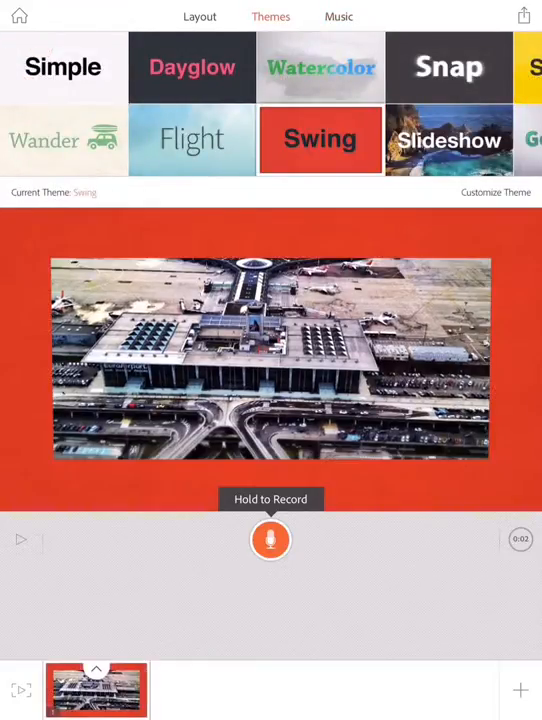